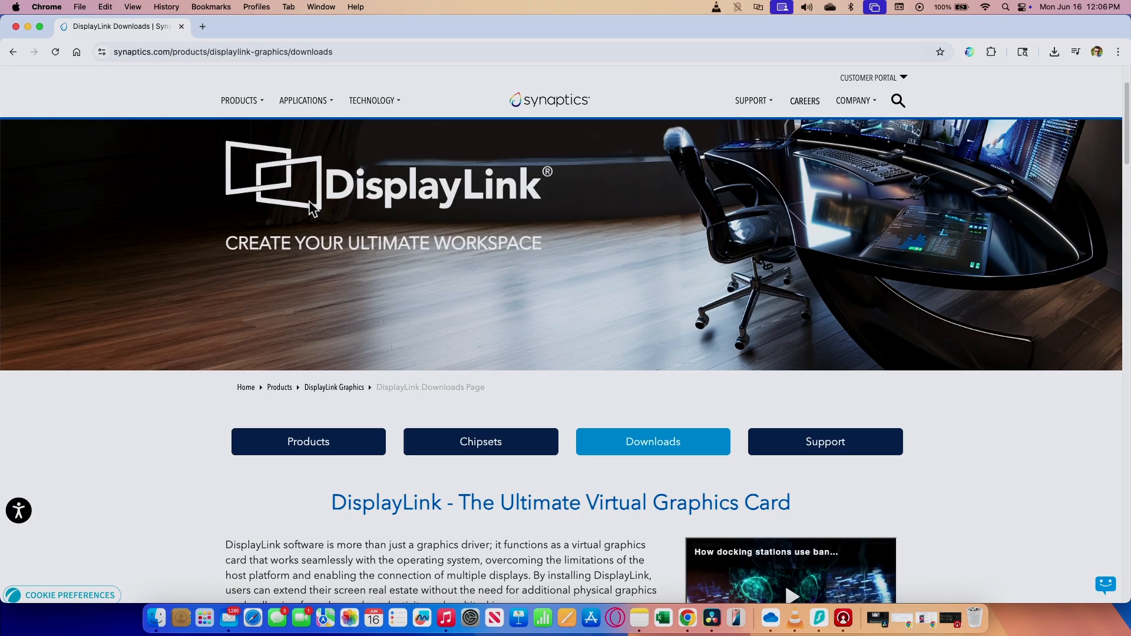
- Reach the Download DisplayLink Drivers section, then open DisplayLink Manager from the menu bar showing both PA248QV monitors enabled
scroll("down", 3)
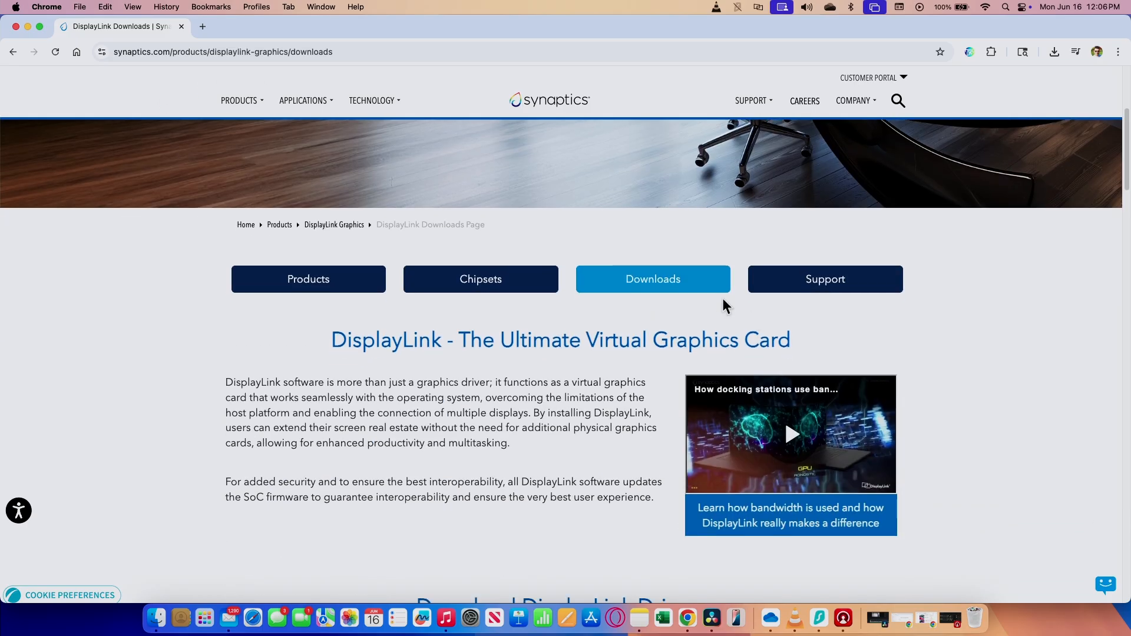
scroll("down", 3)
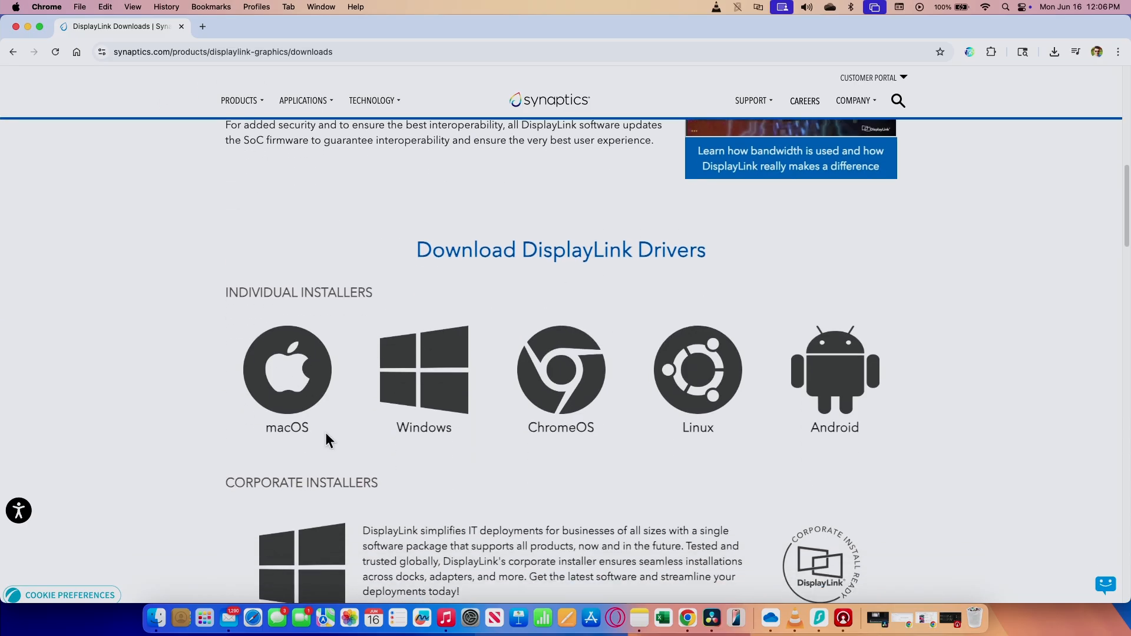
mouse_move(343, 429)
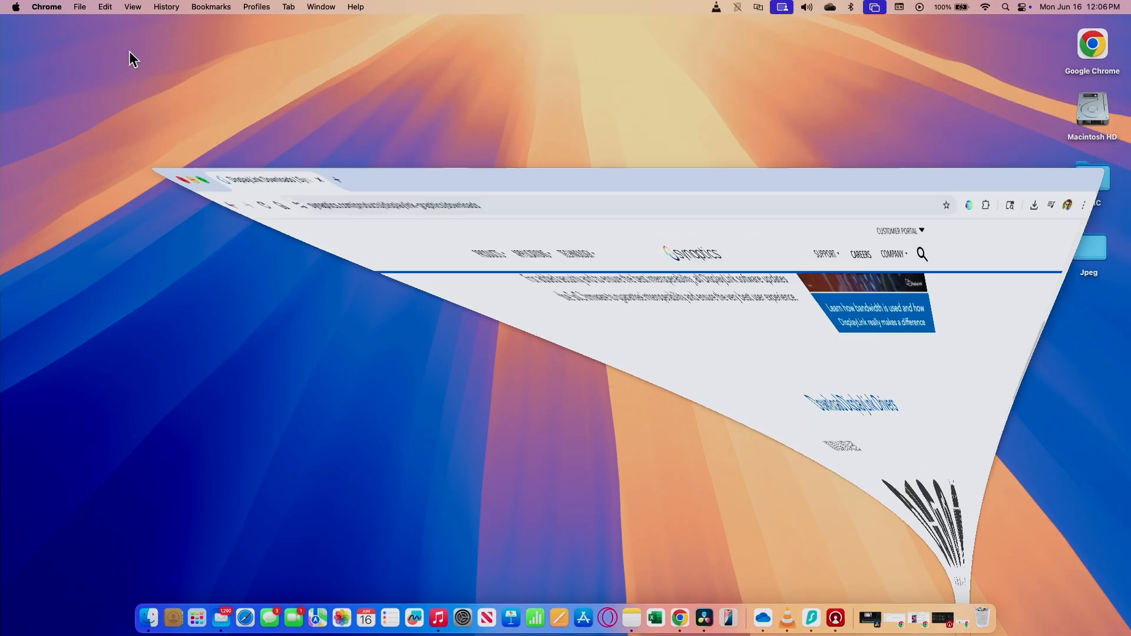
left_click(781, 7)
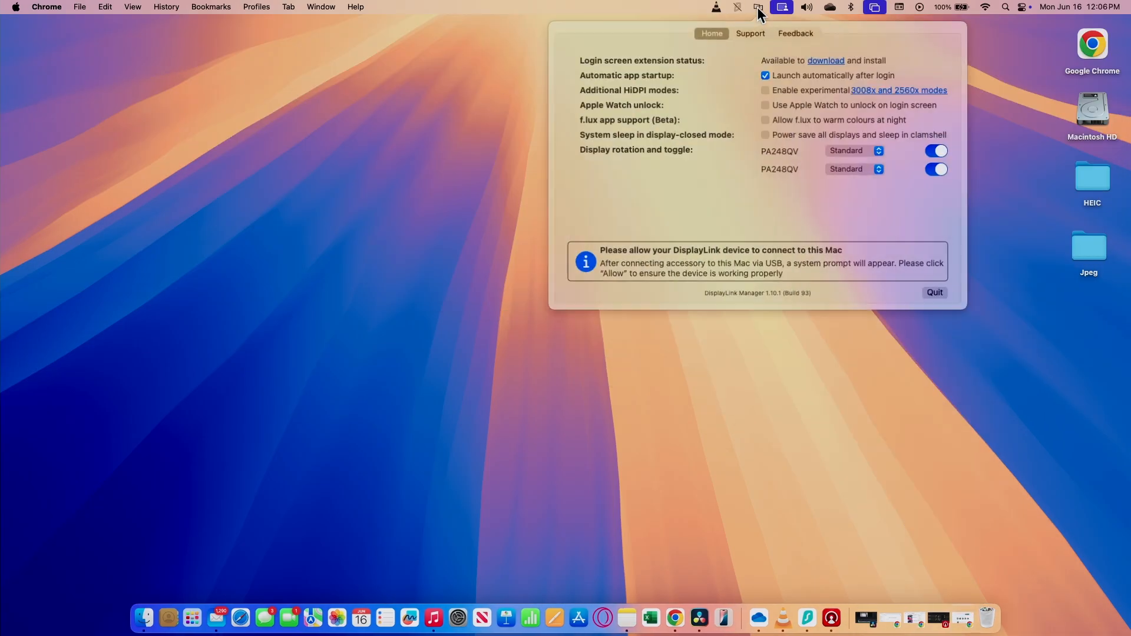